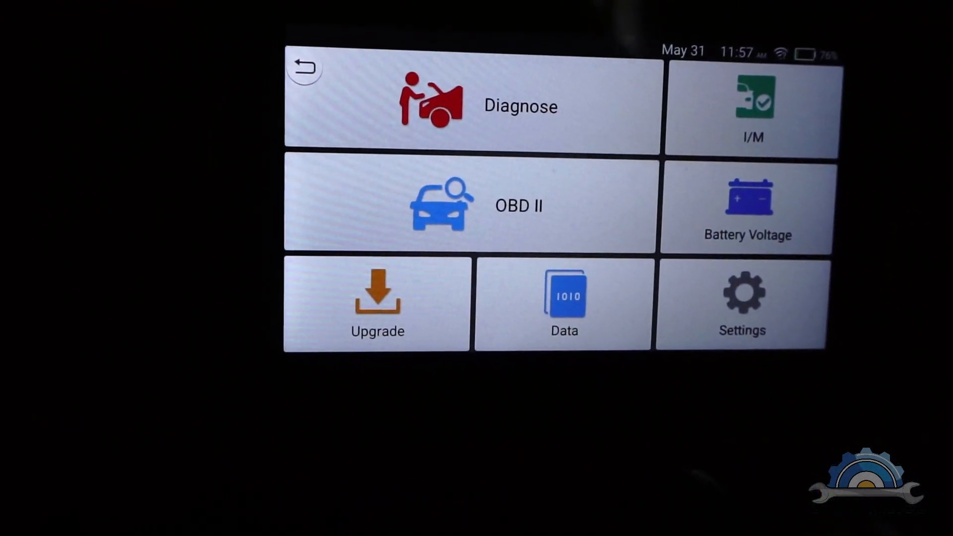
Browse the device settings, then return to the home screen.
click(742, 304)
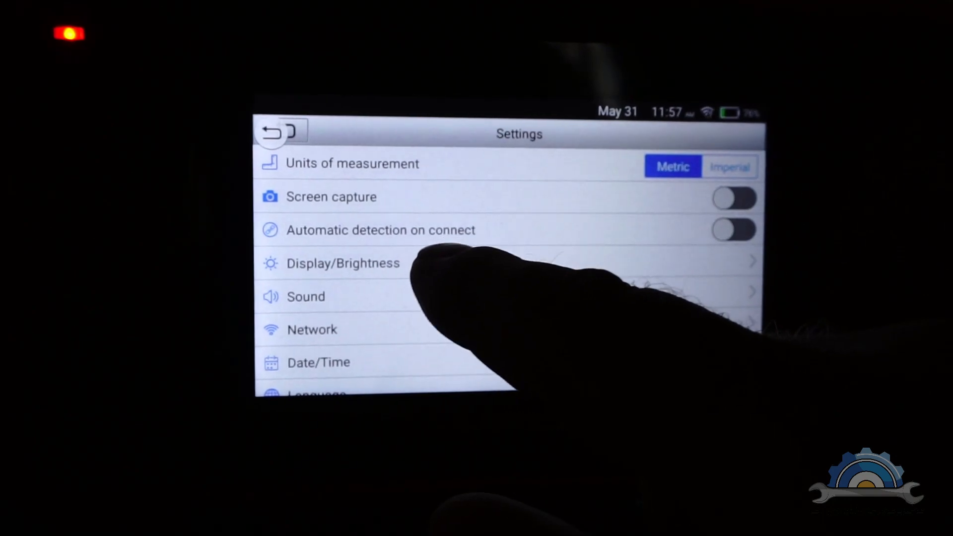
scroll(down, 3)
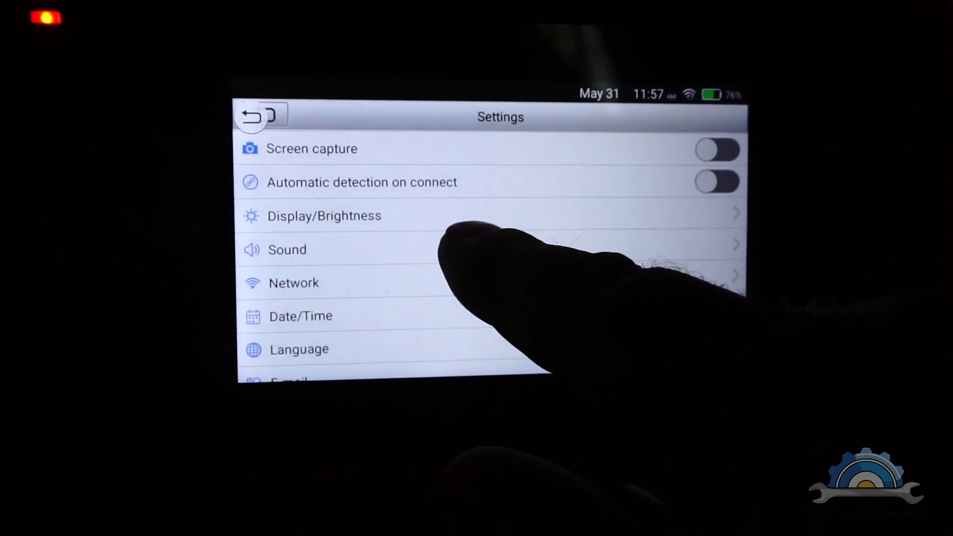
scroll(up, 3)
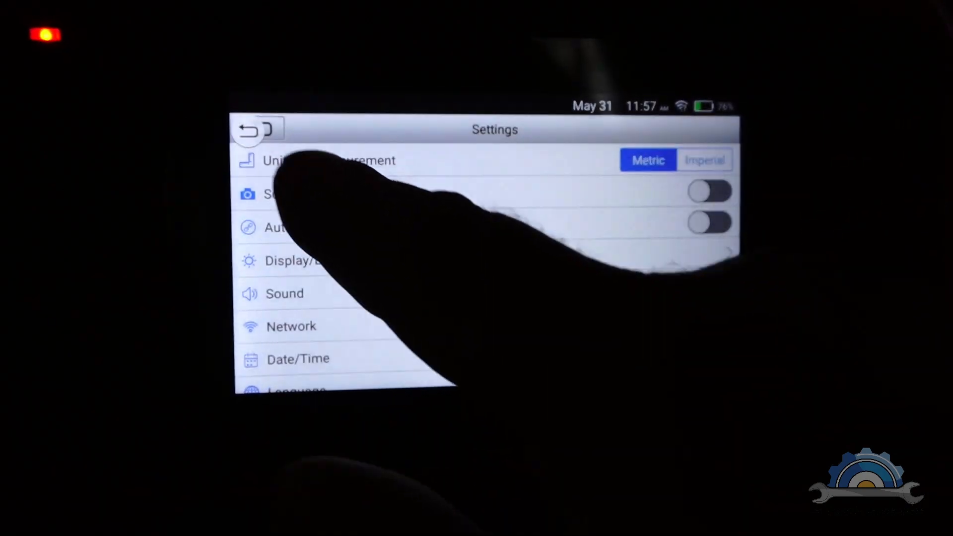
click(253, 129)
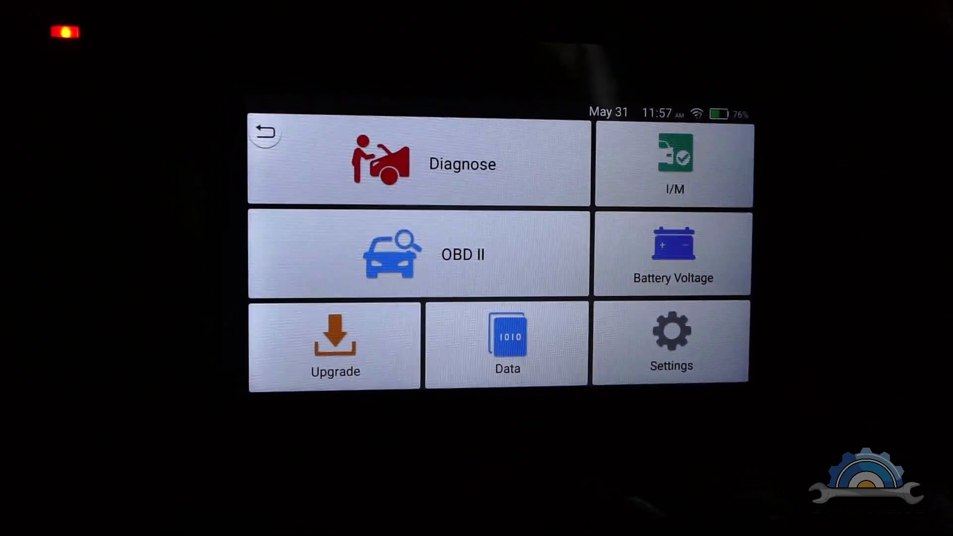
click(672, 252)
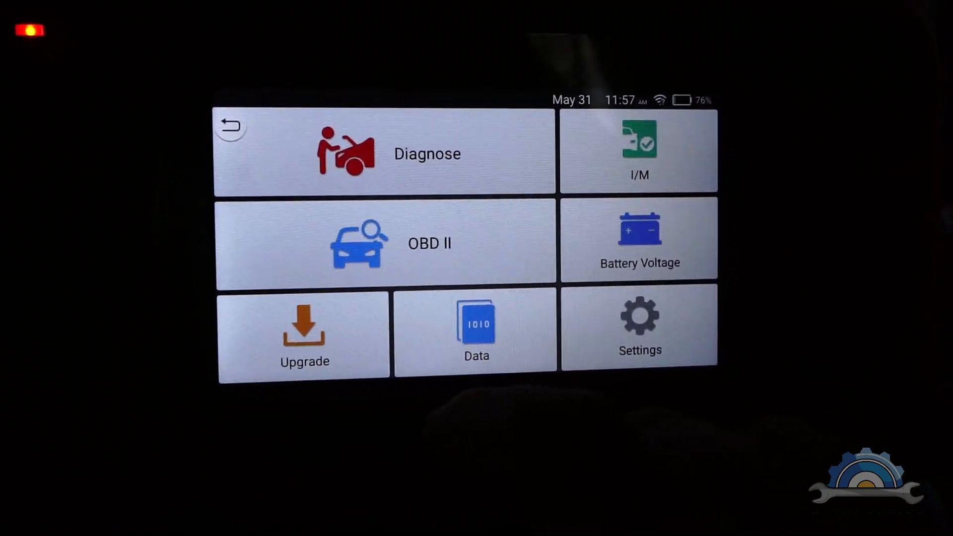
Check the saved diagnostic records, which are empty.
click(477, 328)
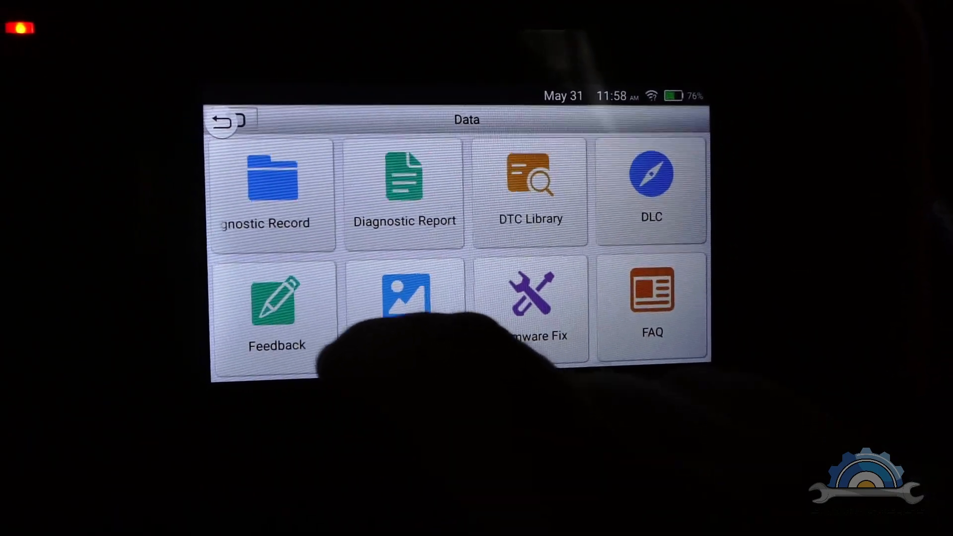
click(272, 176)
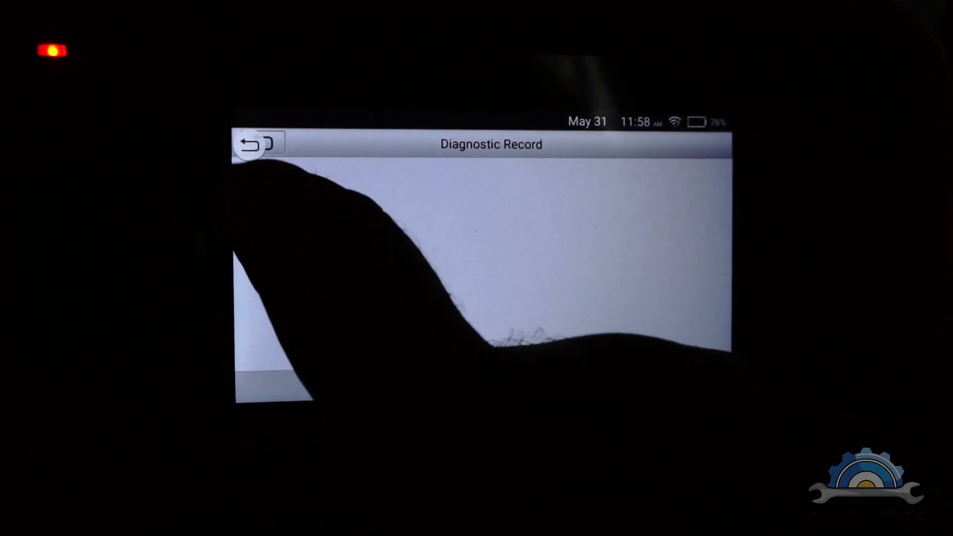
click(257, 144)
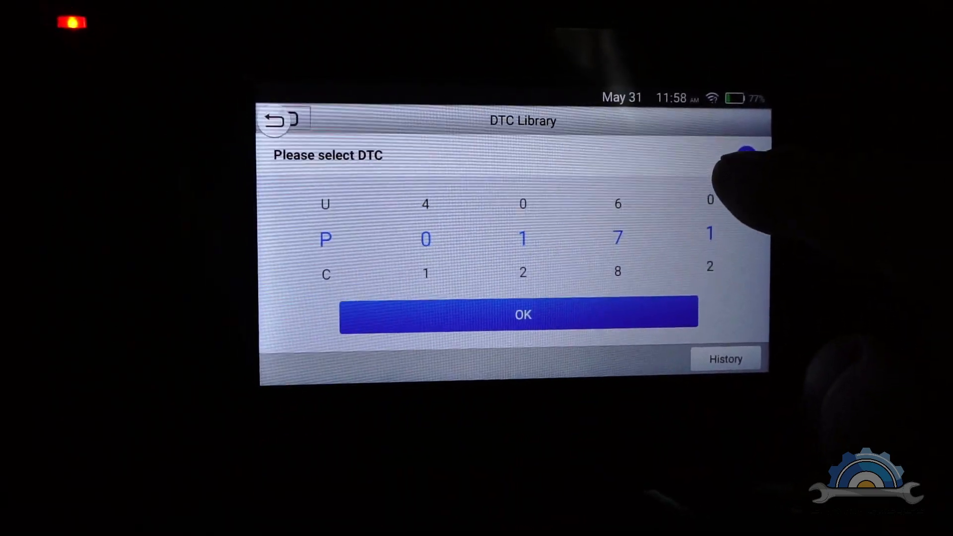
Look up the description of trouble code P0171 in the code library.
click(523, 314)
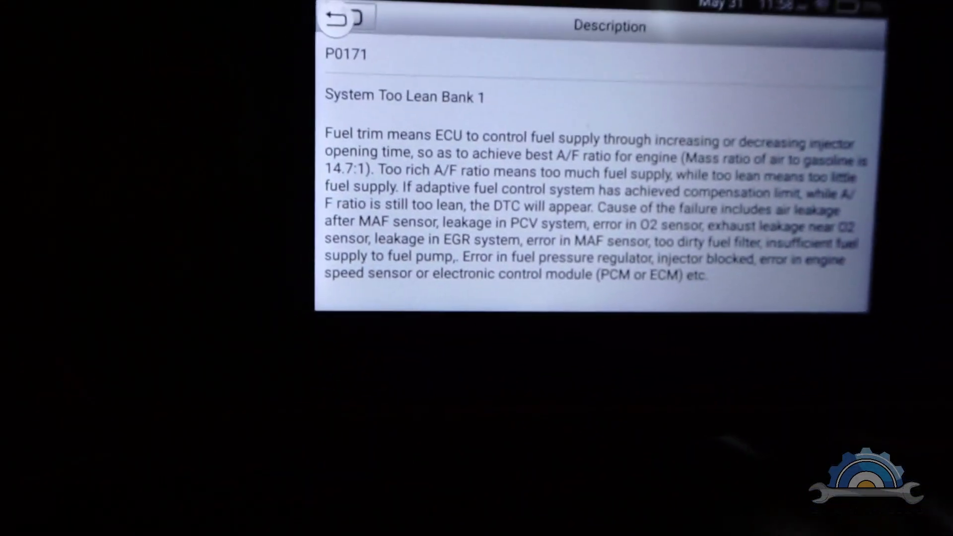
click(334, 18)
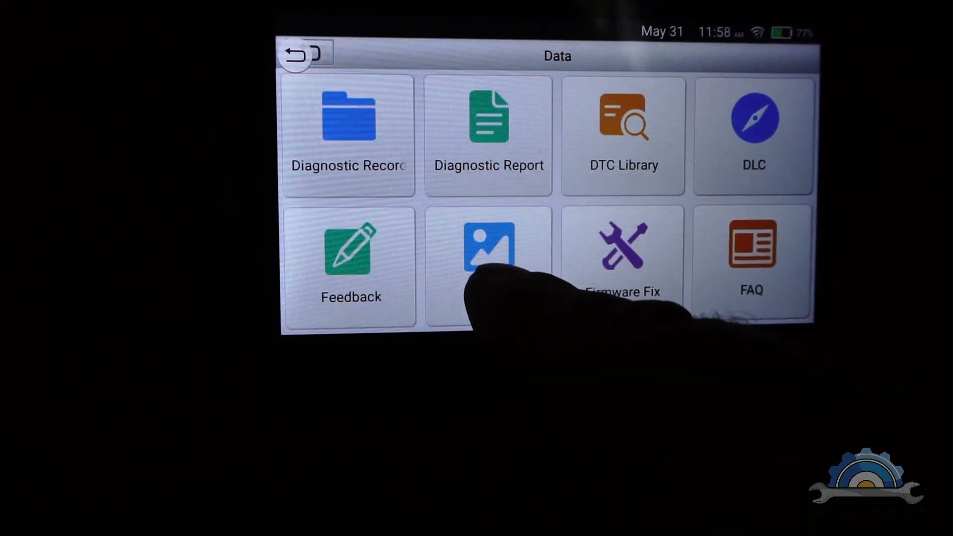
click(623, 119)
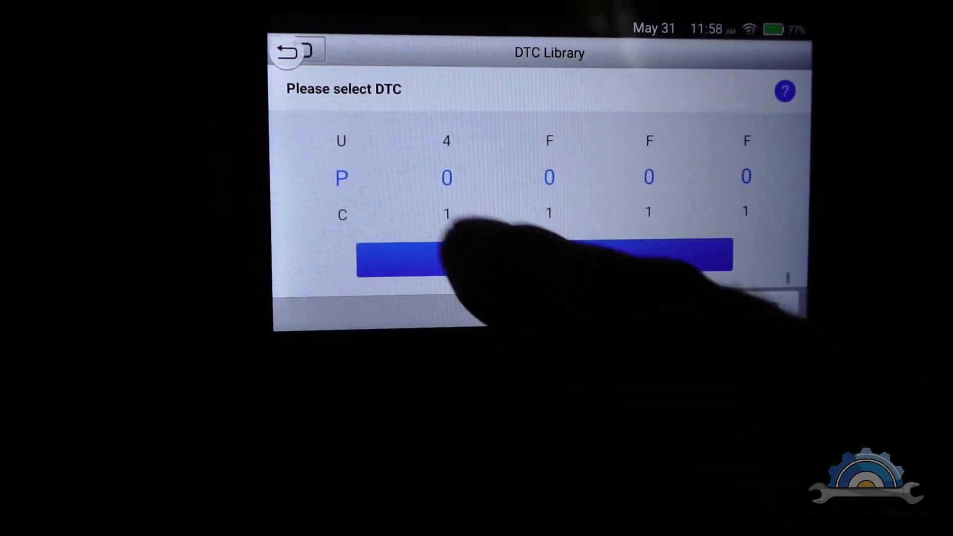
click(293, 49)
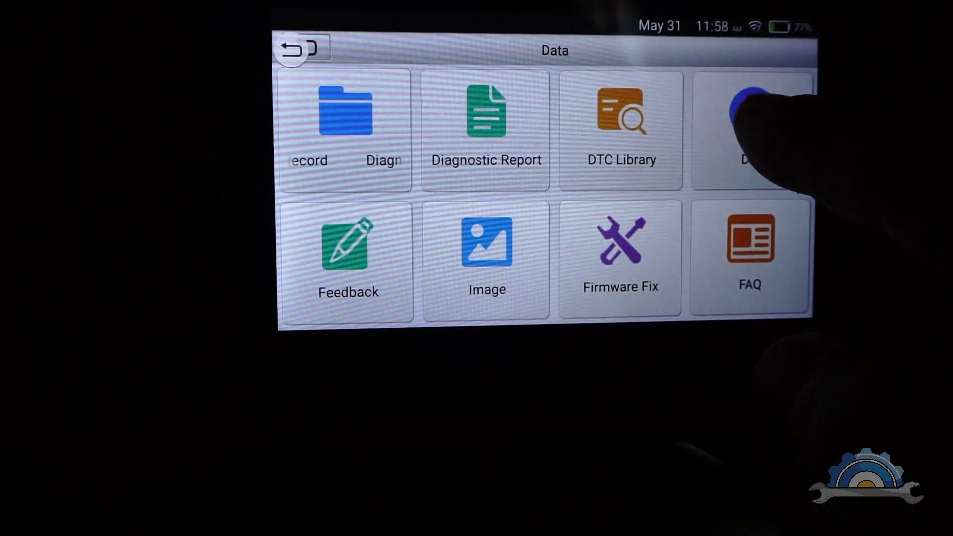
View the connector location guide, then start BMW diagnosis with manual vehicle selection.
click(753, 121)
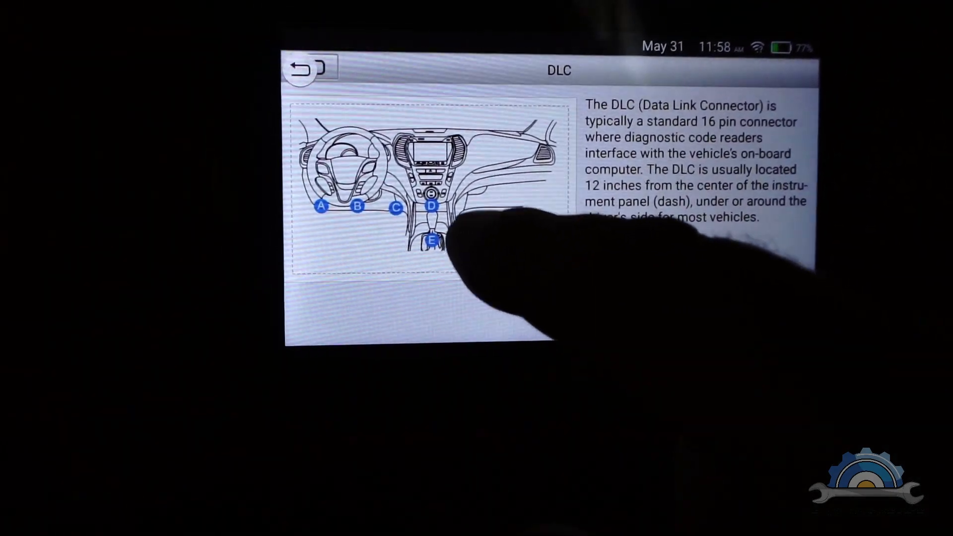
click(298, 68)
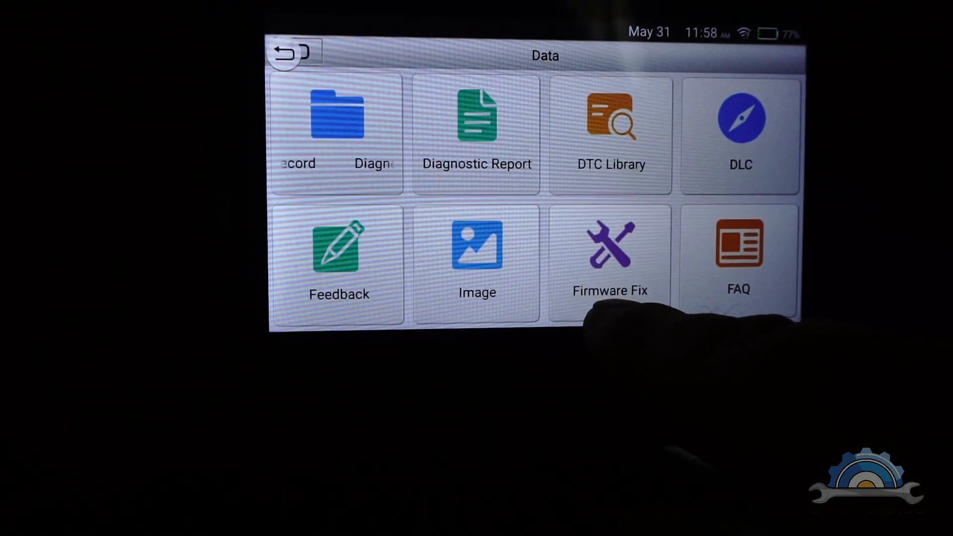
click(294, 52)
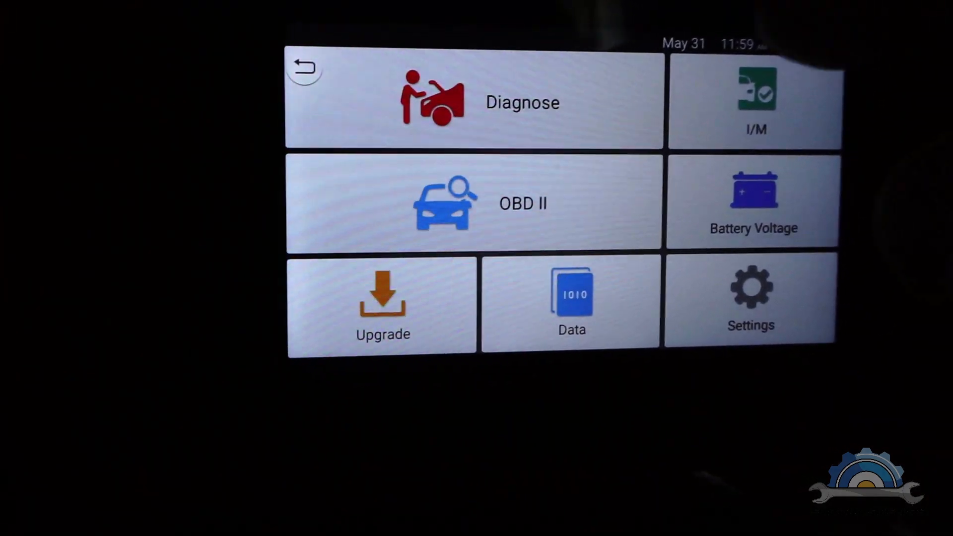
click(475, 101)
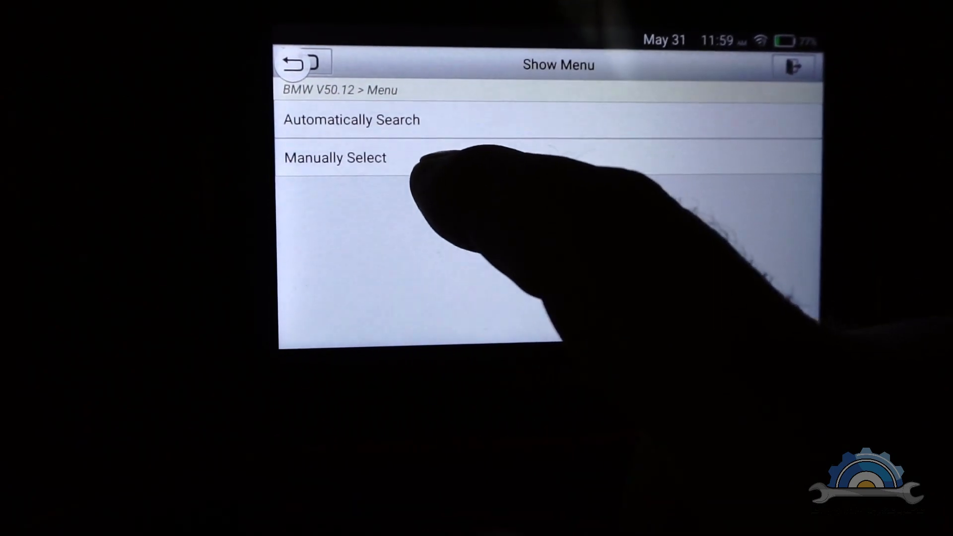
click(335, 157)
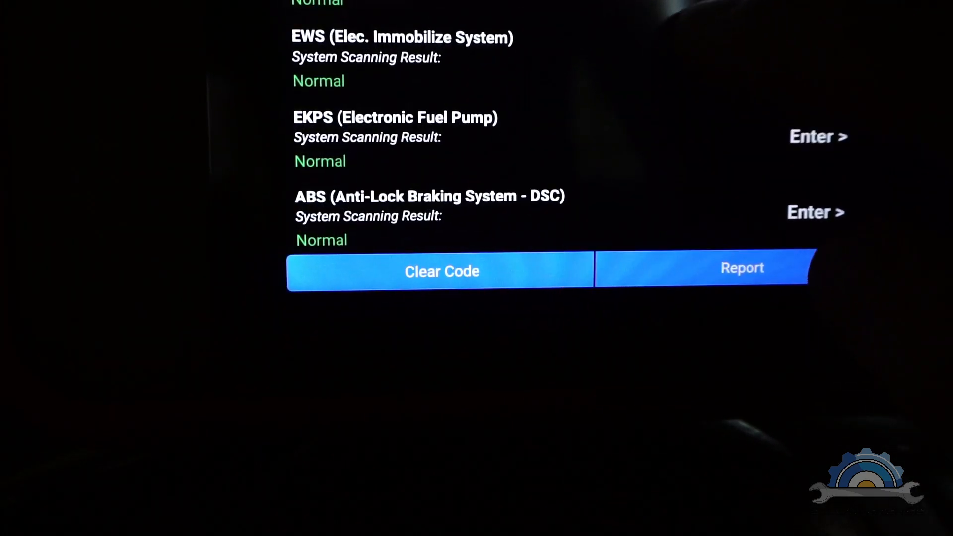
Pick the pin diagnostic socket and dismiss the ECU identification to reach the ECM menu.
scroll(up, 3)
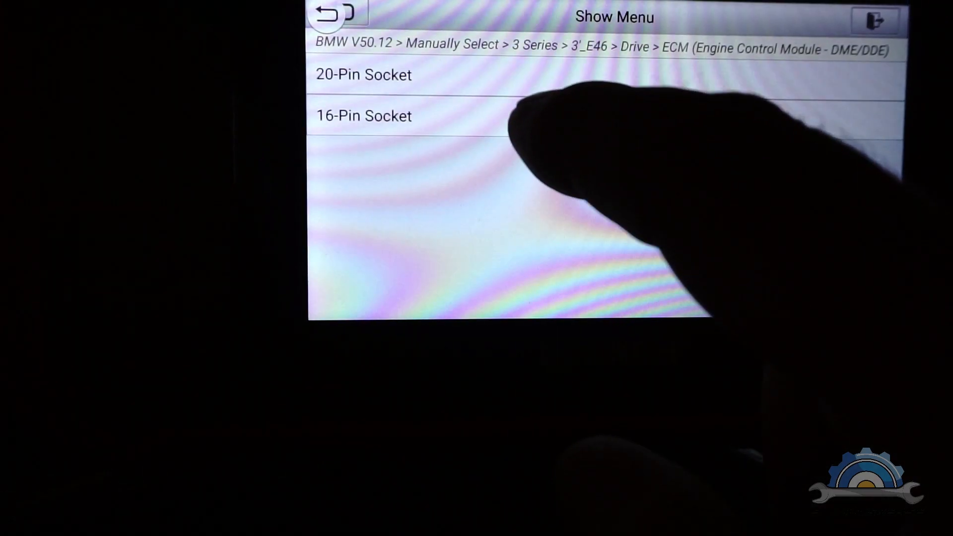
click(331, 15)
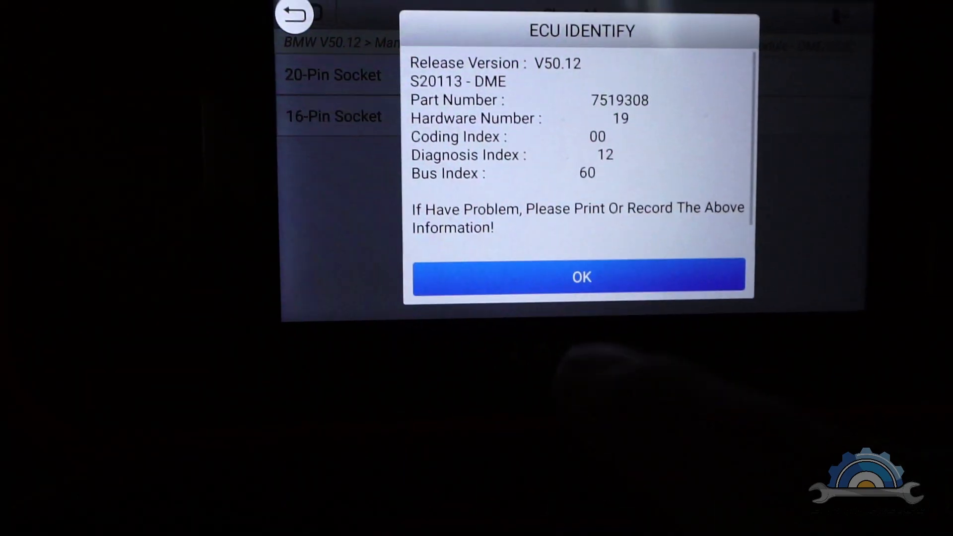
click(580, 277)
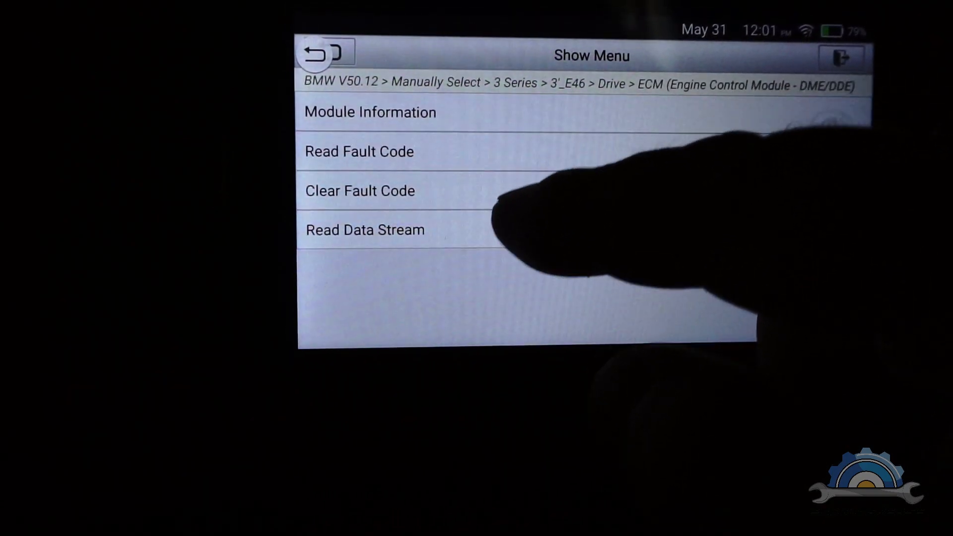
Open the engine data stream's Engine Operating Data and deselect the Air Mass value.
click(365, 230)
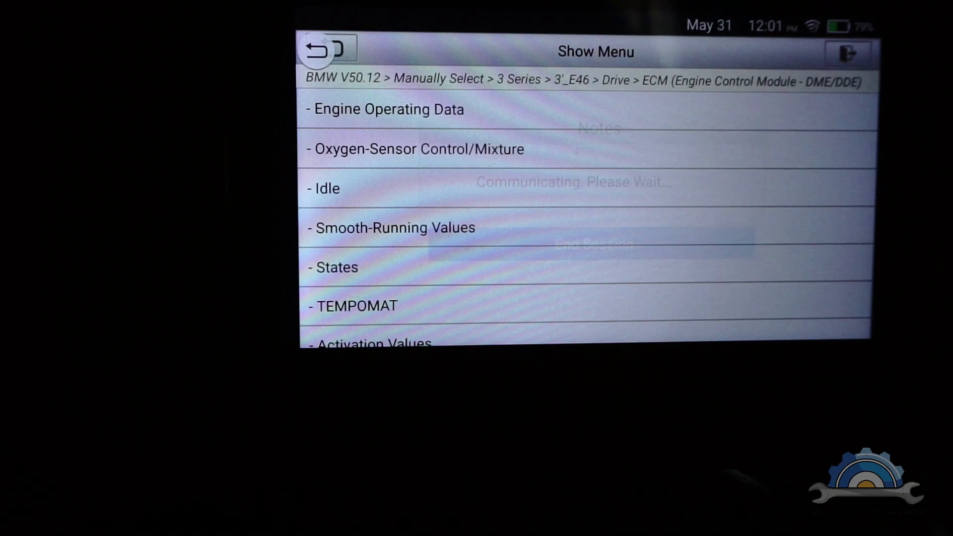
click(384, 109)
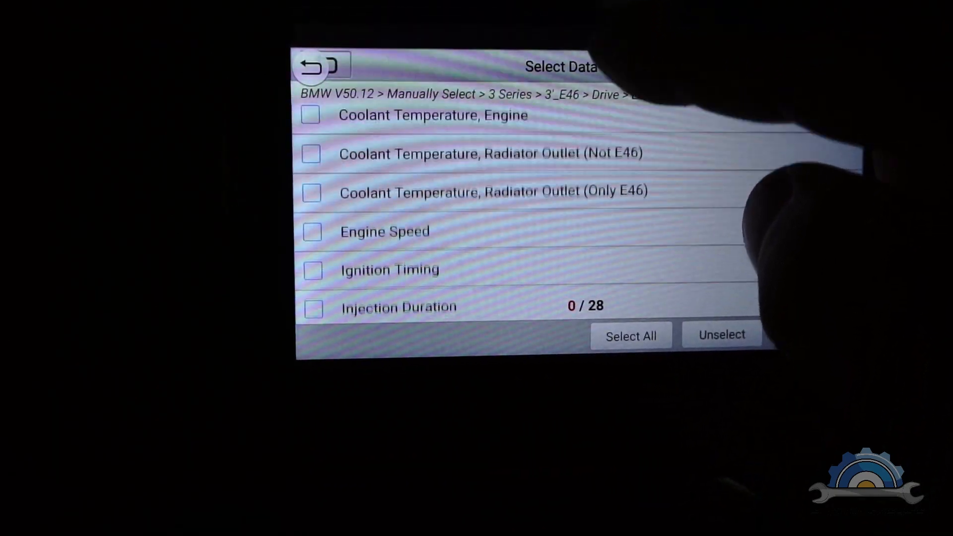
scroll(down, 3)
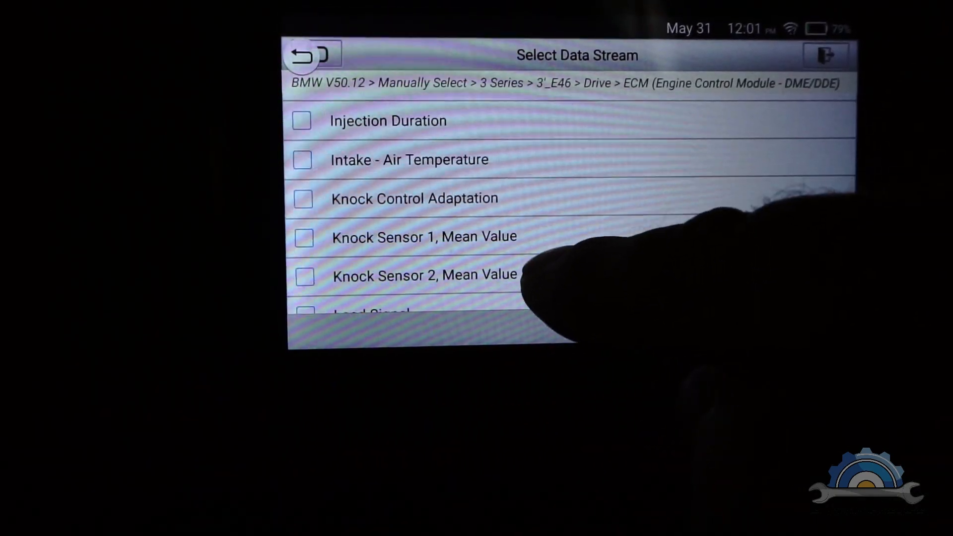
scroll(down, 3)
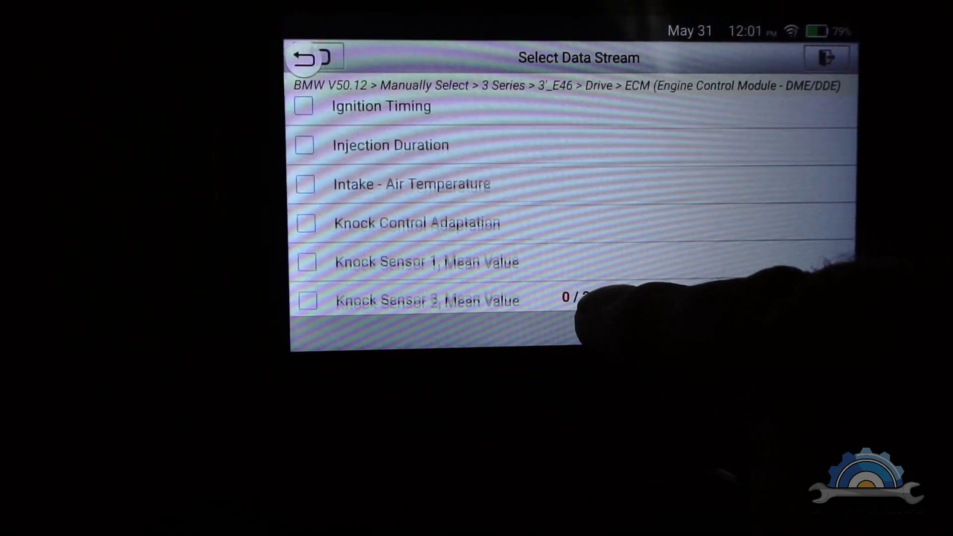
scroll(up, 3)
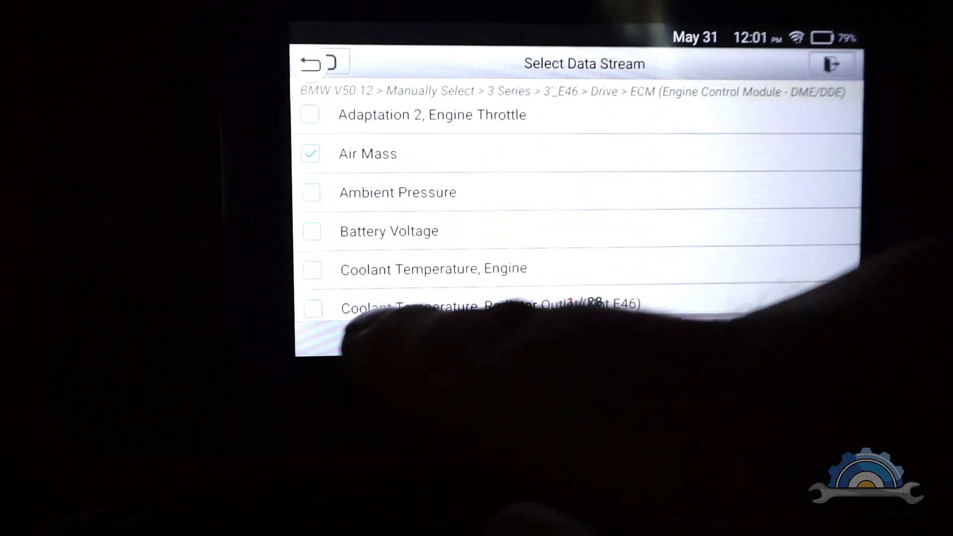
click(311, 154)
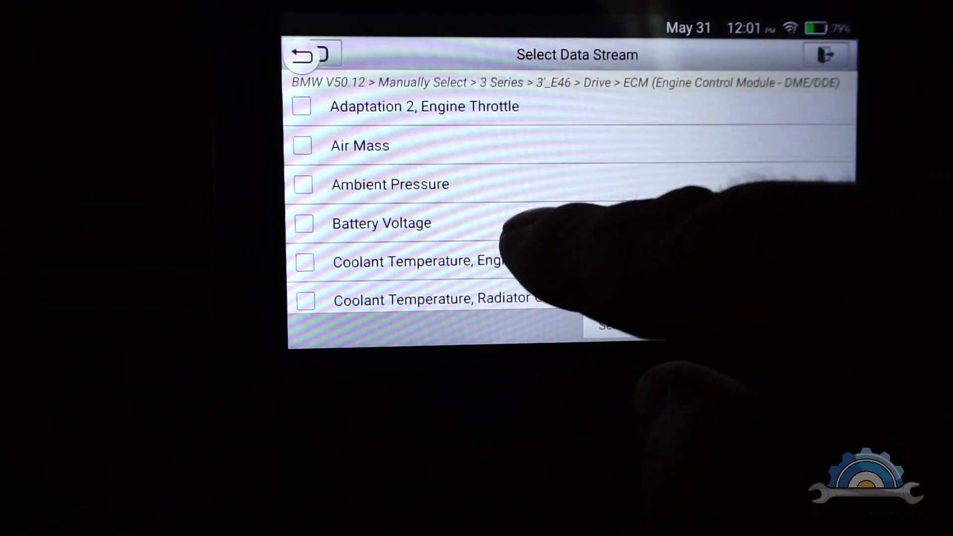
scroll(down, 3)
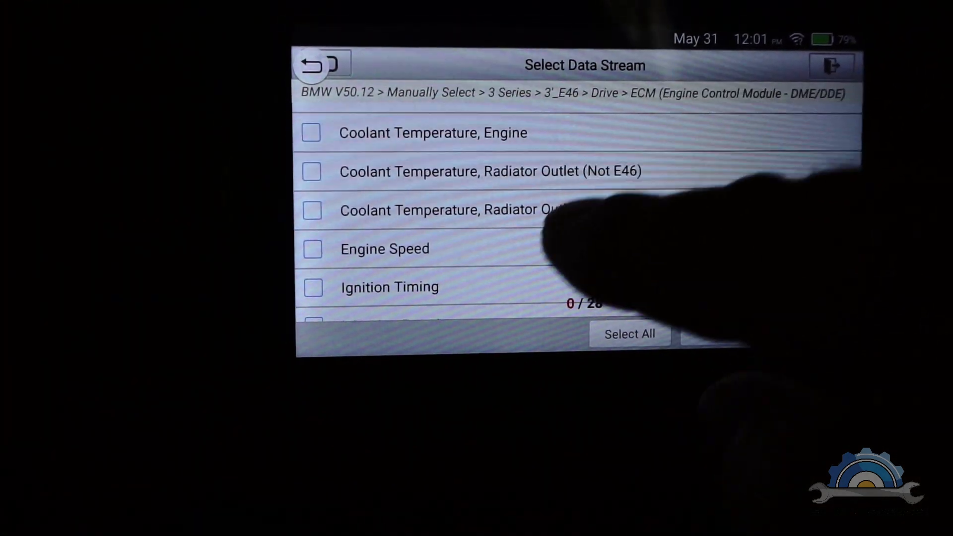
scroll(down, 3)
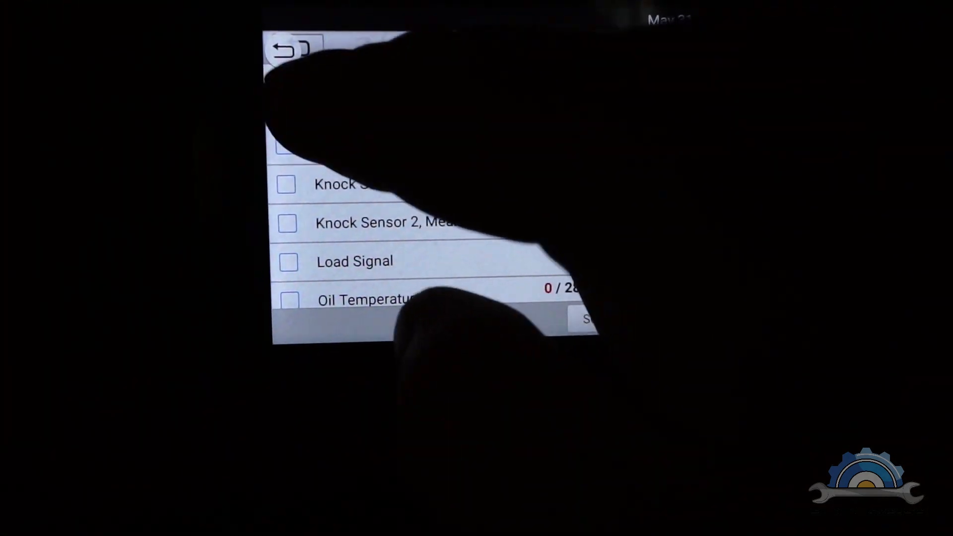
click(295, 54)
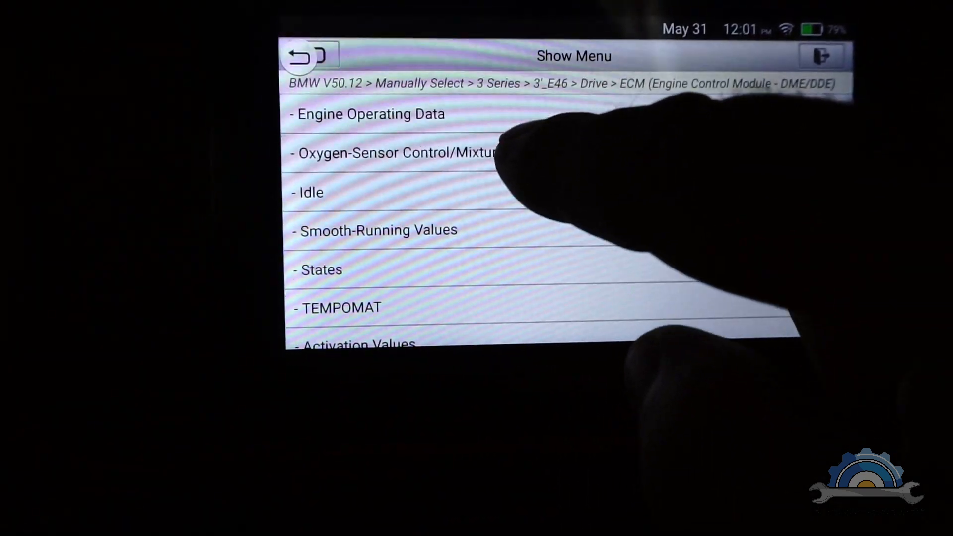
Tick Bank 1 and Bank 2 multiplicative mixture adaptations under oxygen sensor values and show them live.
click(395, 153)
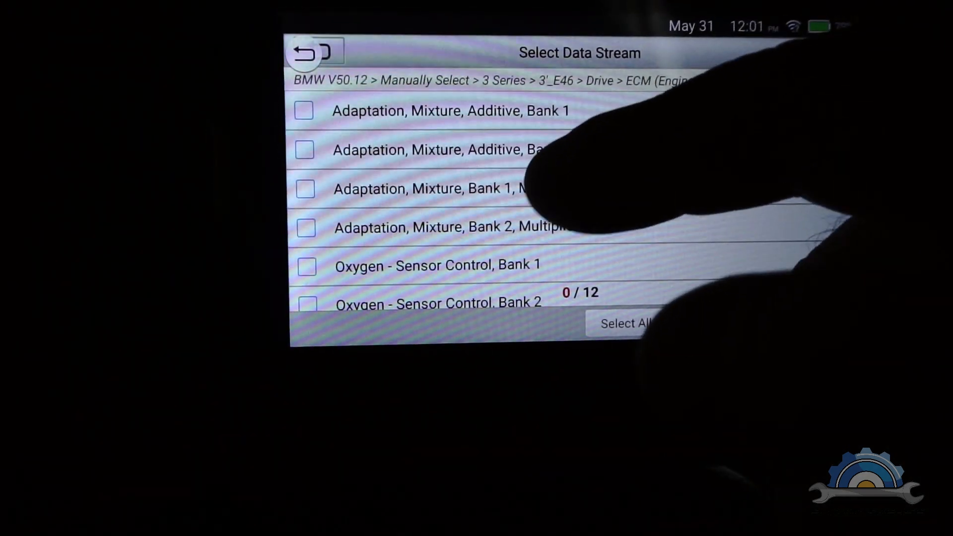
scroll(down, 3)
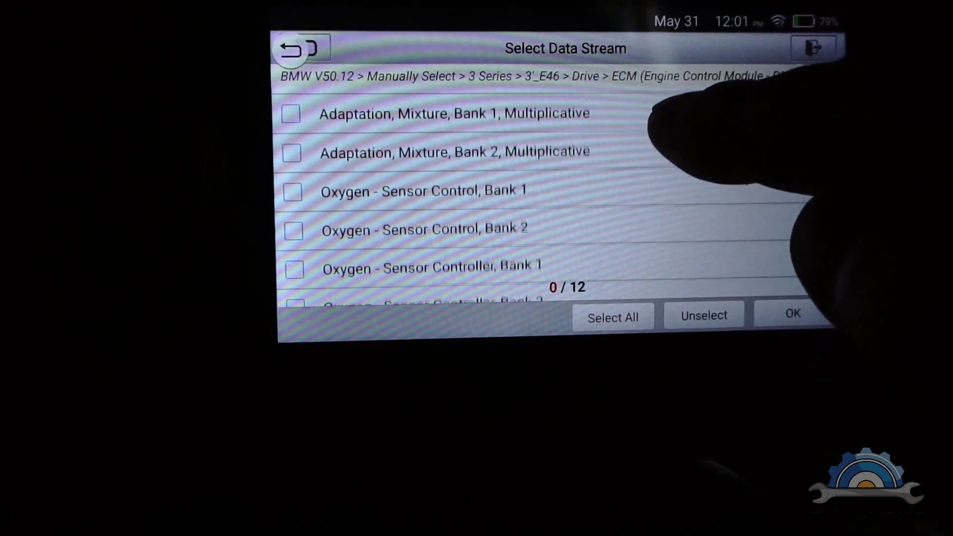
scroll(down, 3)
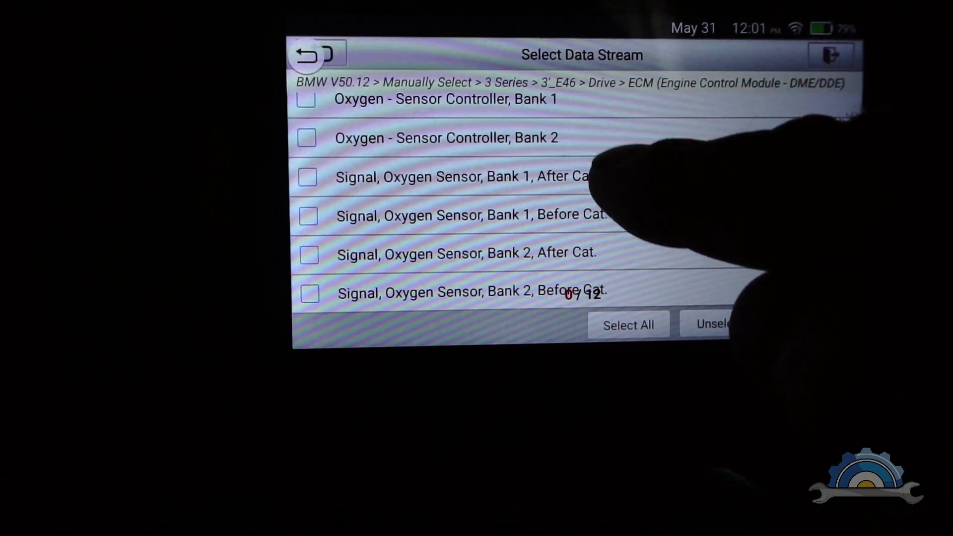
scroll(up, 3)
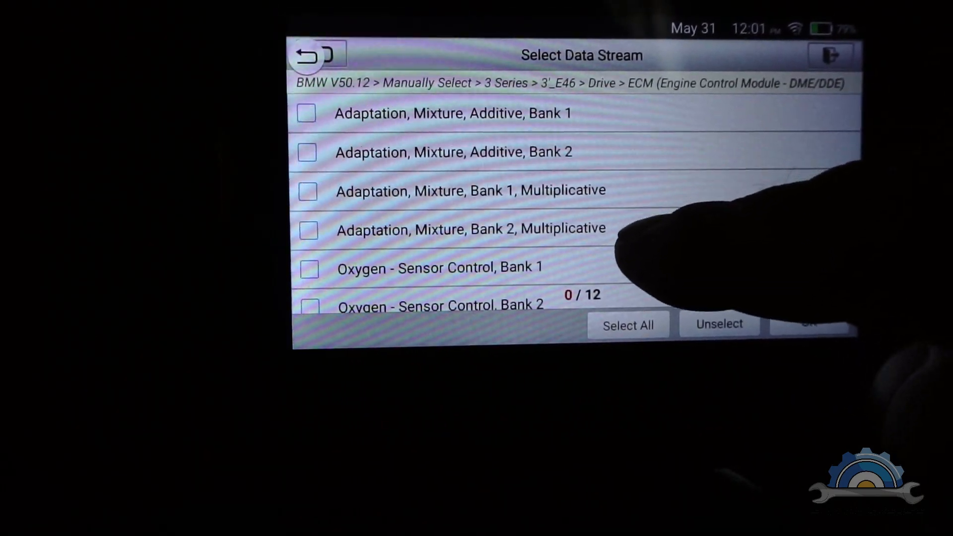
scroll(down, 3)
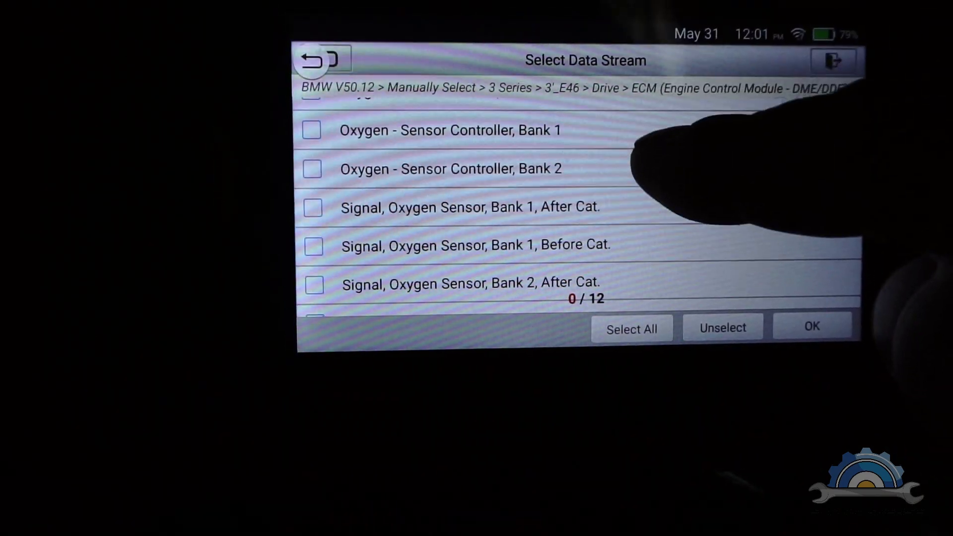
scroll(up, 3)
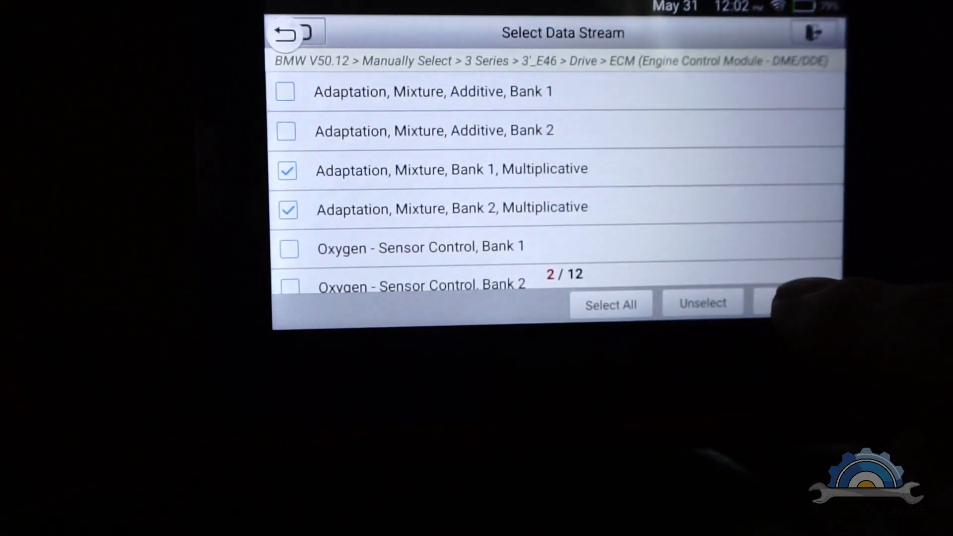
click(785, 304)
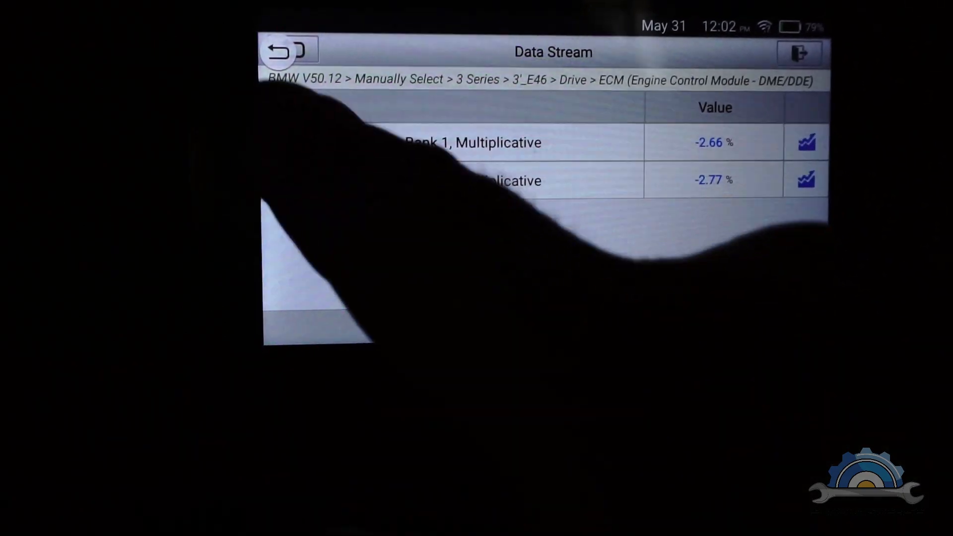
Display live smooth-running values for all six cylinders, then exit BMW diagnostics to home.
click(286, 50)
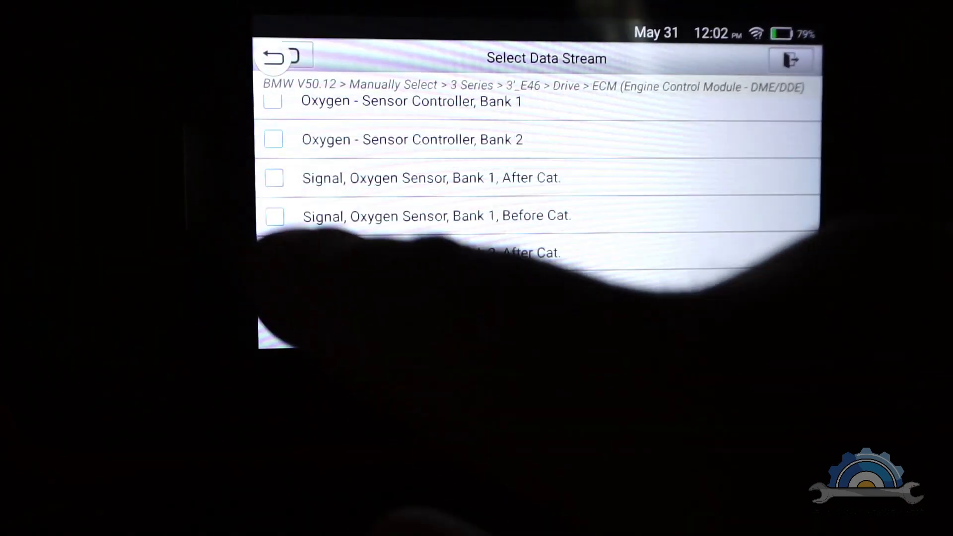
click(276, 56)
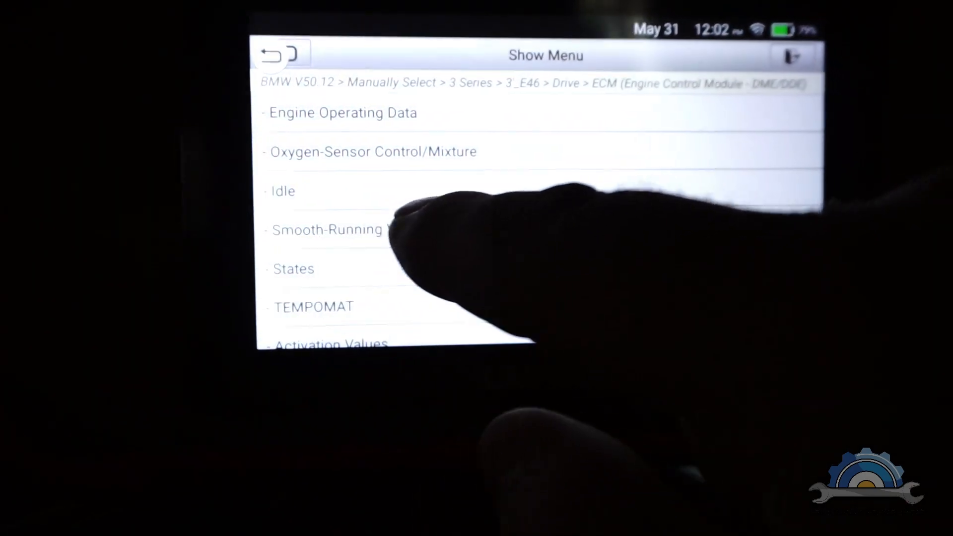
click(327, 229)
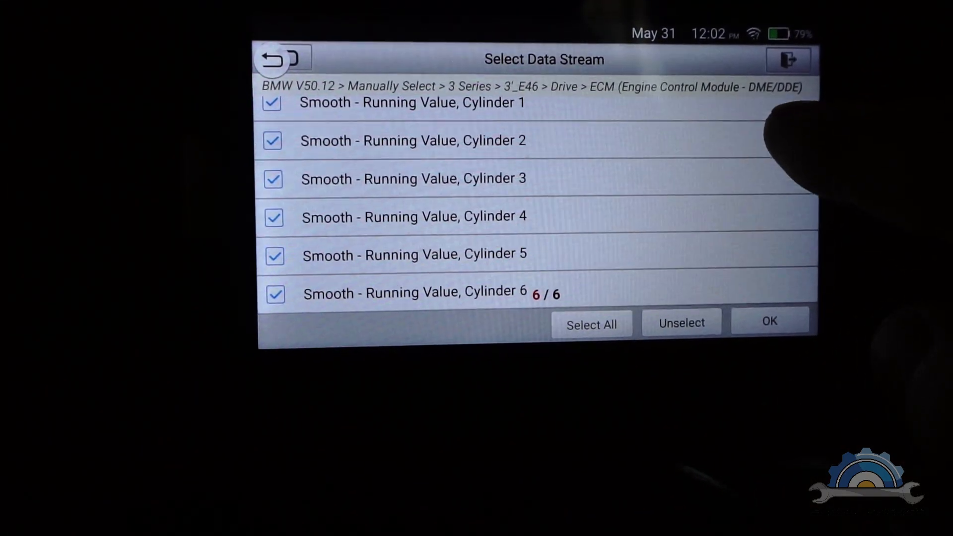
click(769, 322)
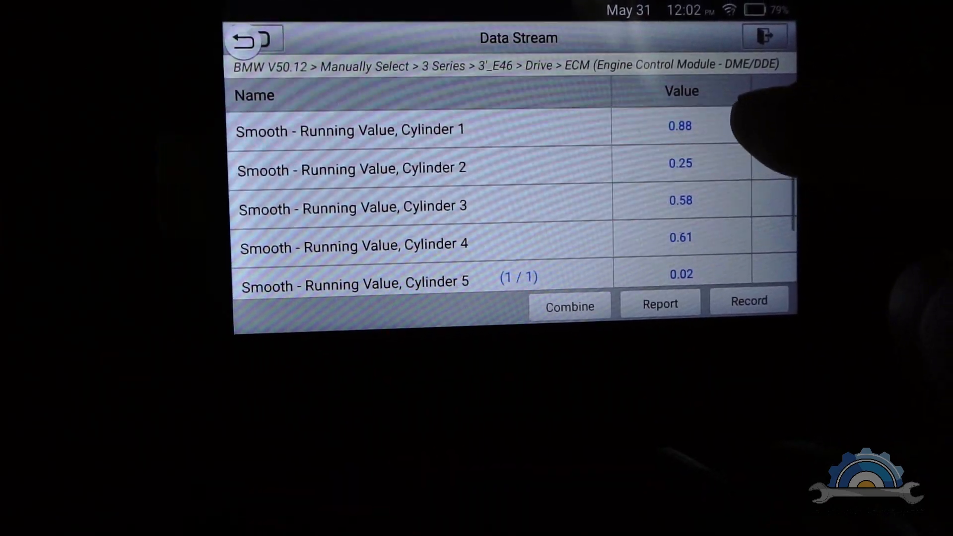
click(569, 304)
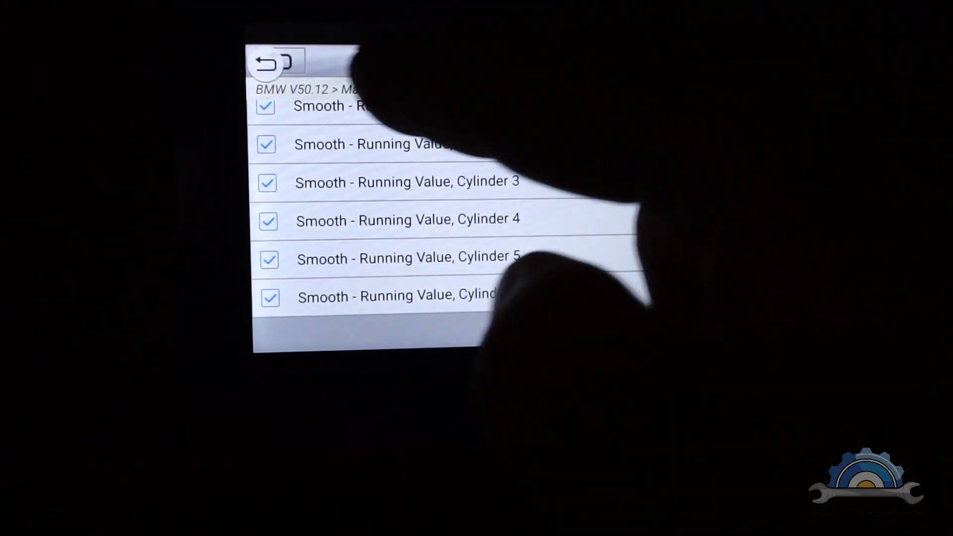
click(266, 62)
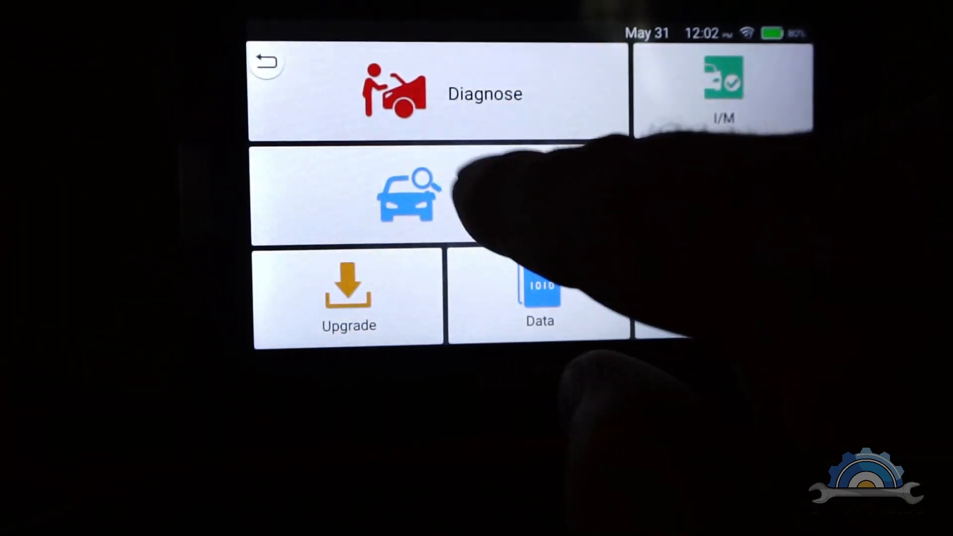
Run the OBDII/EOBD scan, showing MIL on with zero codes, and continue to Live Data.
click(401, 91)
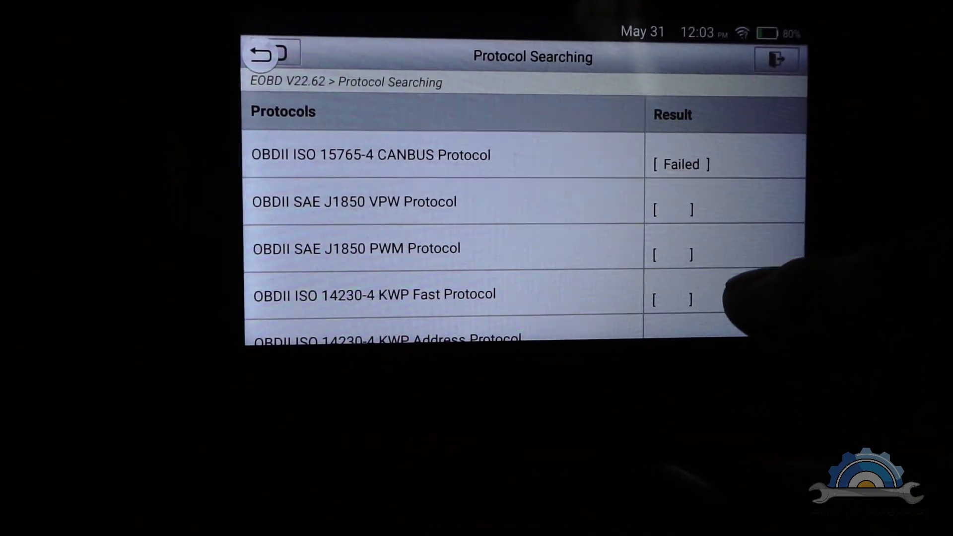
scroll(down, 3)
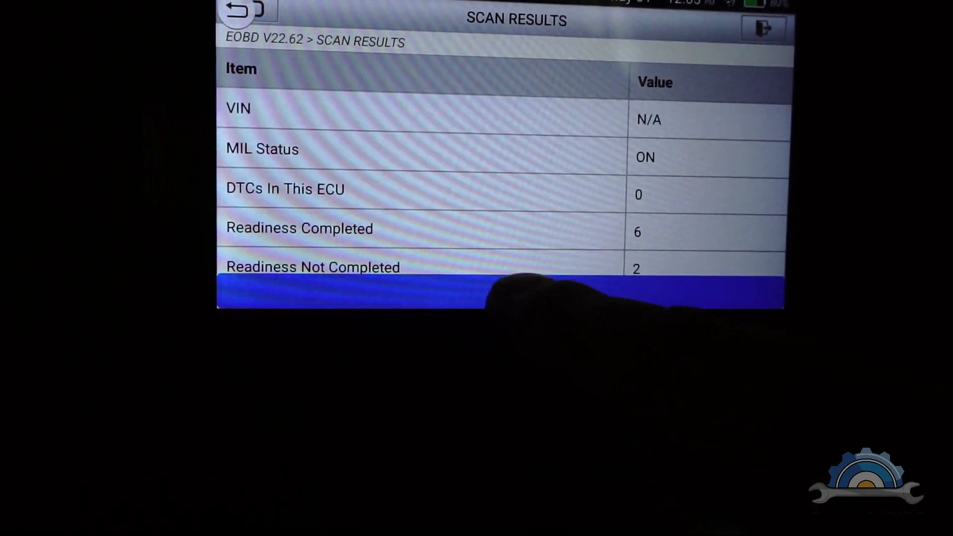
click(249, 10)
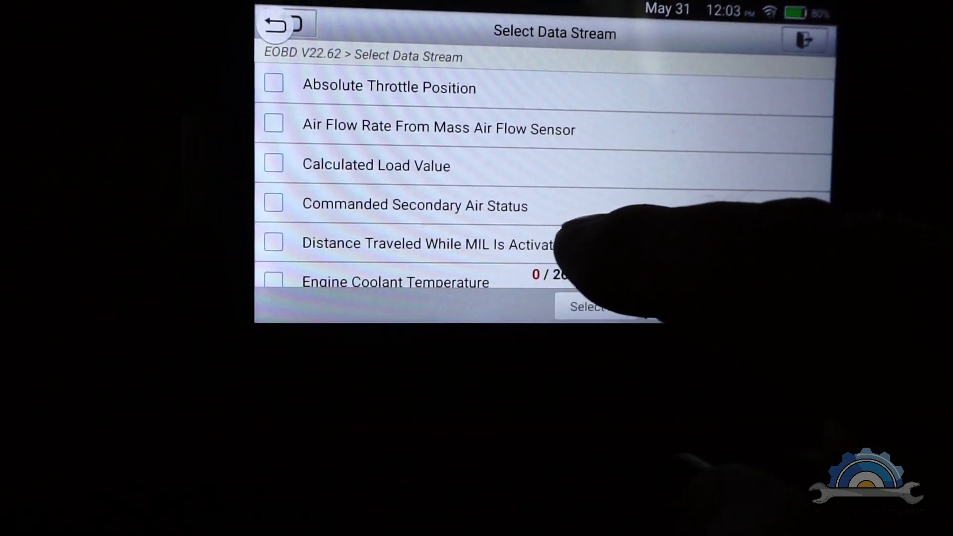
Monitor live Short Term Fuel Trim readings for Bank 1 and Bank 2.
scroll(down, 3)
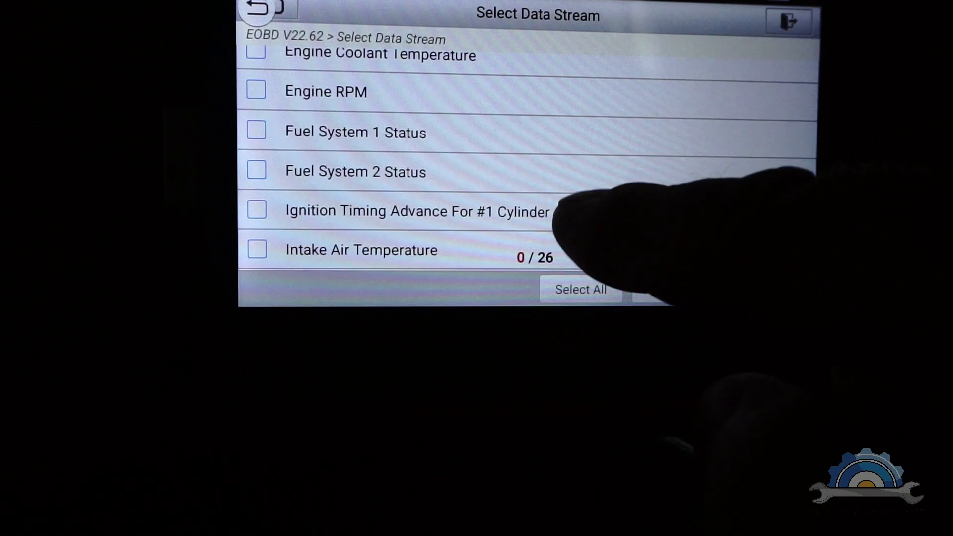
scroll(down, 3)
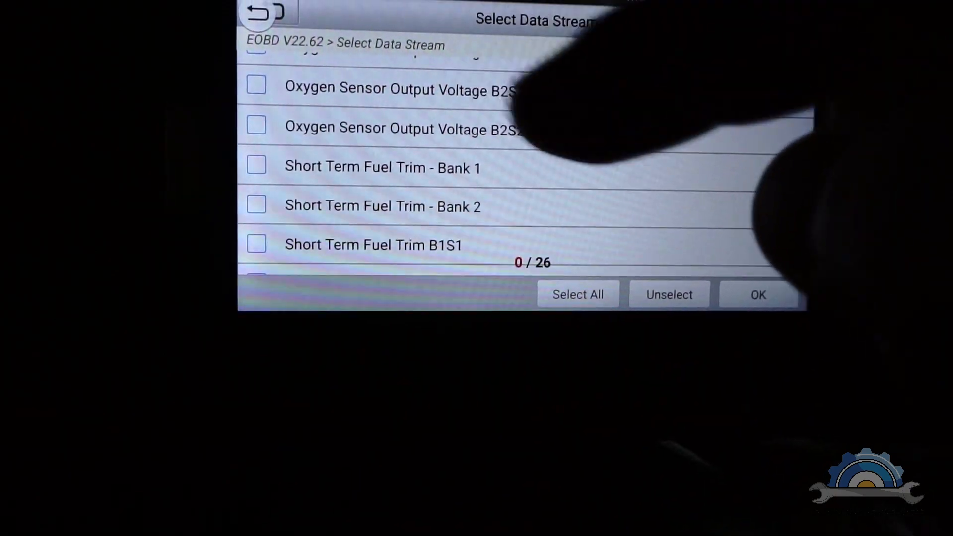
click(759, 295)
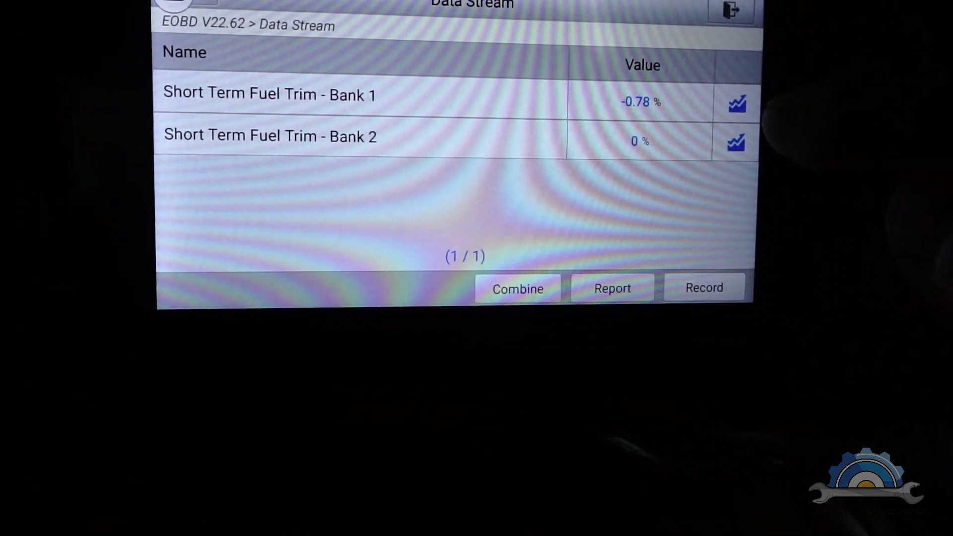
Select Bank 1 and Bank 2 short term fuel trims for a combined graph.
click(736, 102)
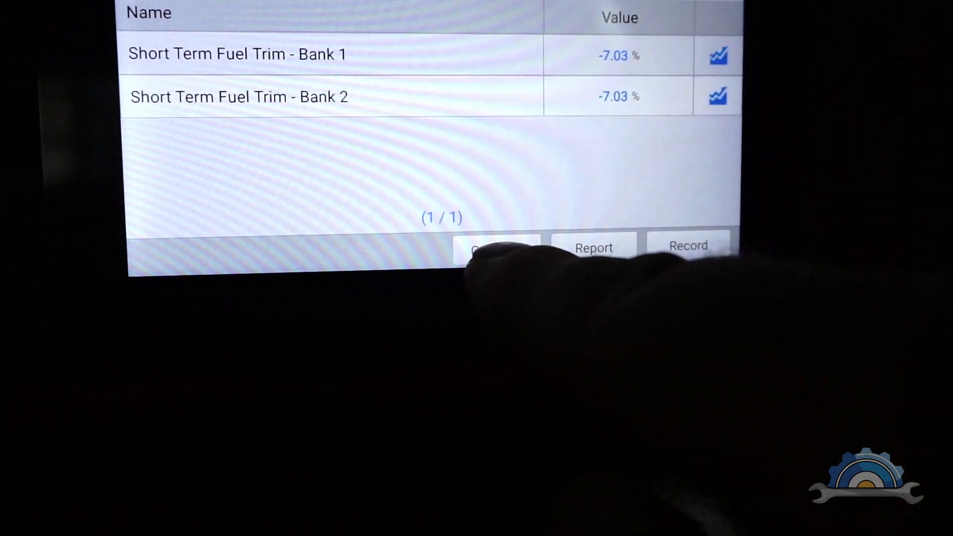
click(718, 55)
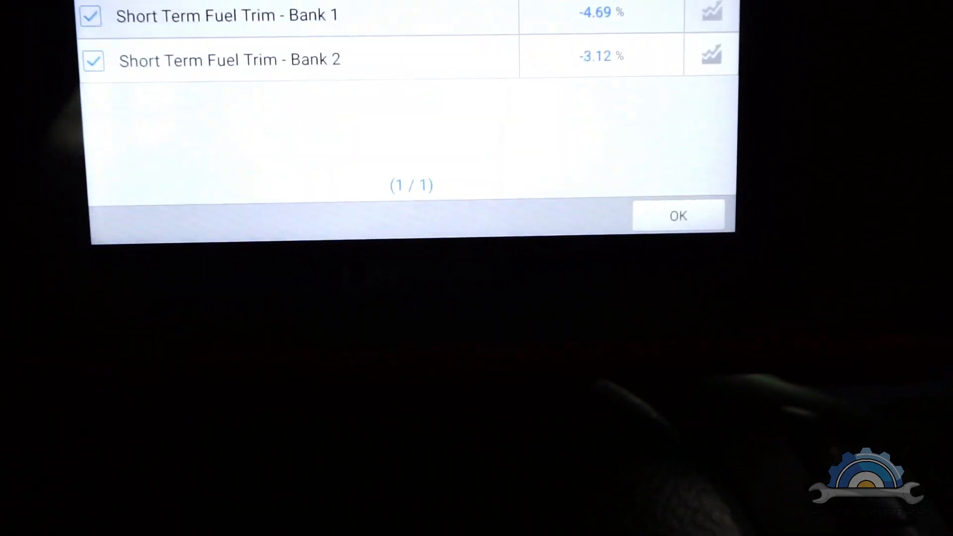
Confirm the combined fuel trim graph, drop B2S1 voltage, and return to the data item list.
click(677, 215)
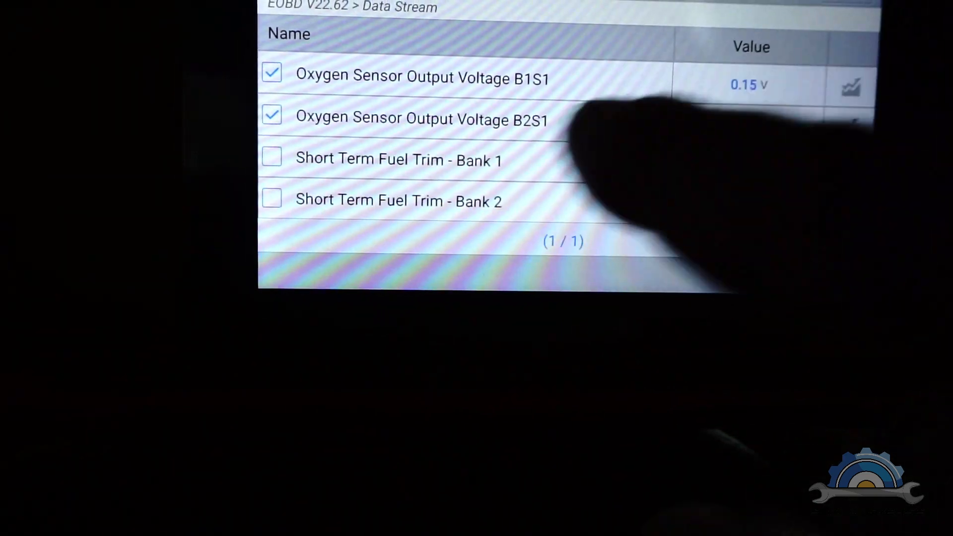
click(851, 87)
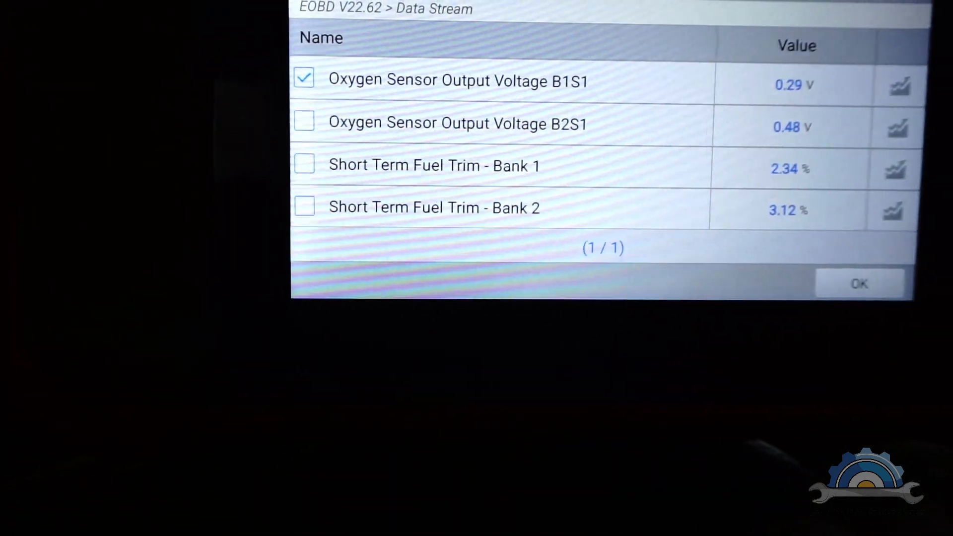
click(859, 284)
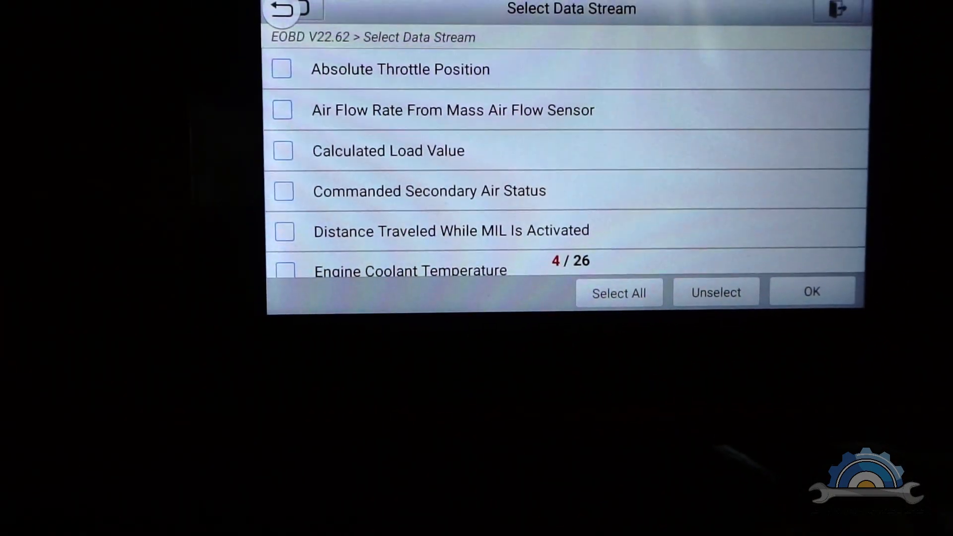
Leave data selection and view the Upgrade page reporting zero upgradable software.
click(286, 9)
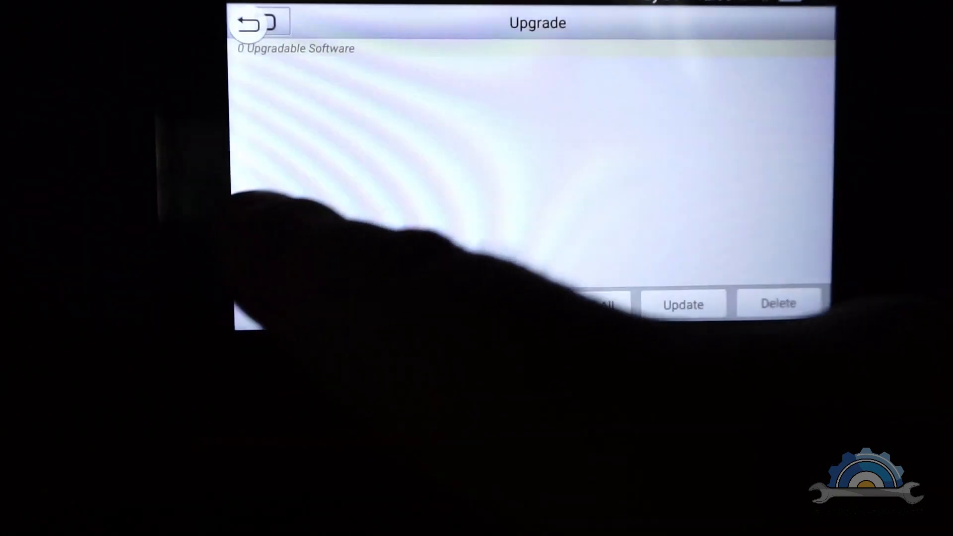
click(251, 23)
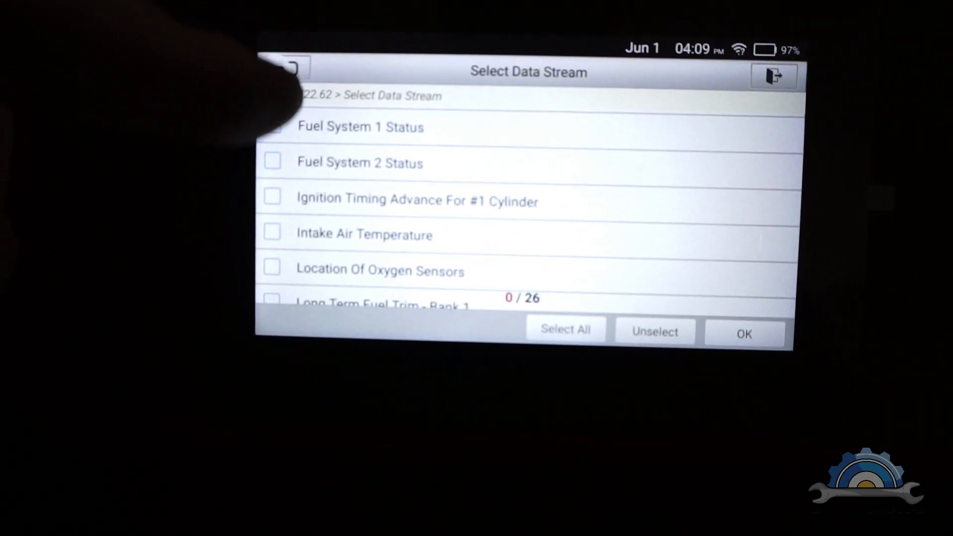
Show live Short Term Fuel Trim Bank 1/2 and oxygen sensor voltages B1S2 and B1S3.
scroll(down, 3)
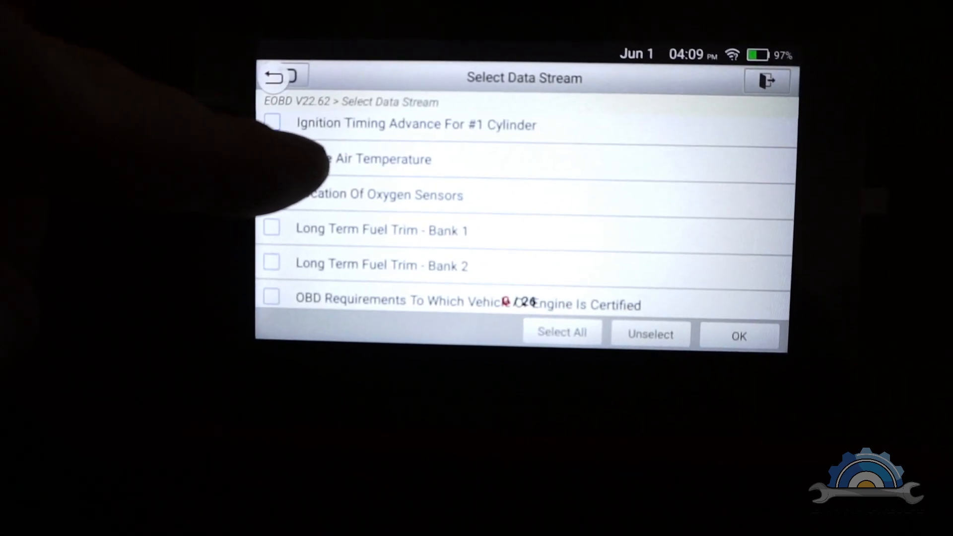
scroll(down, 3)
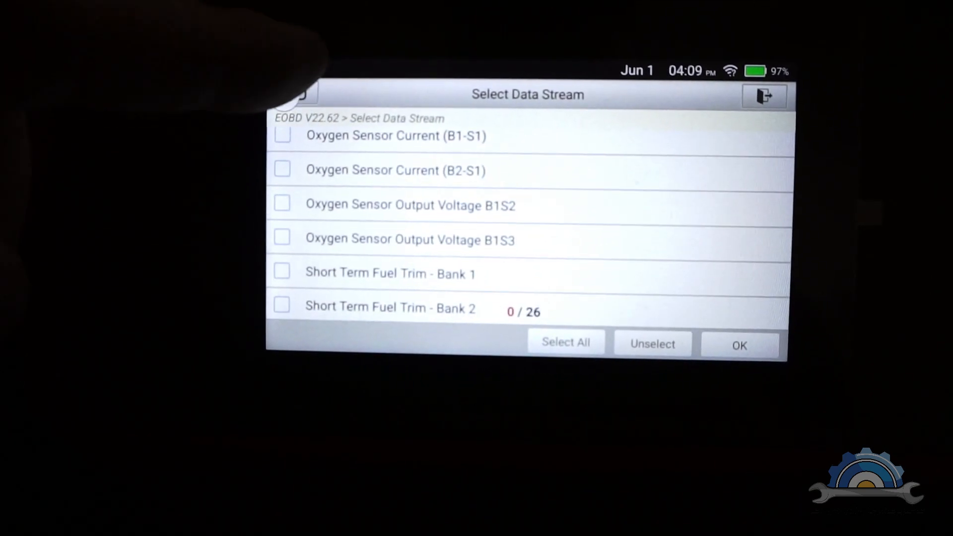
scroll(down, 3)
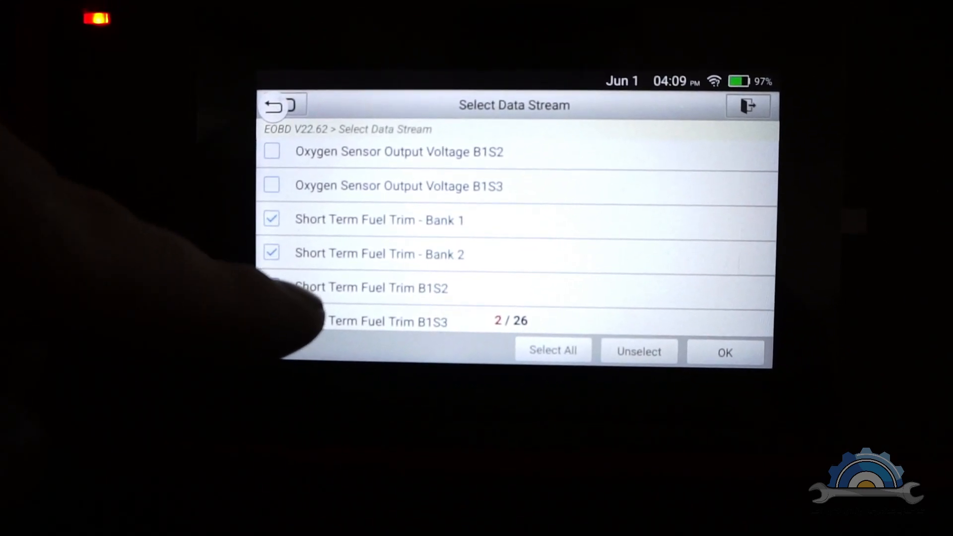
scroll(up, 3)
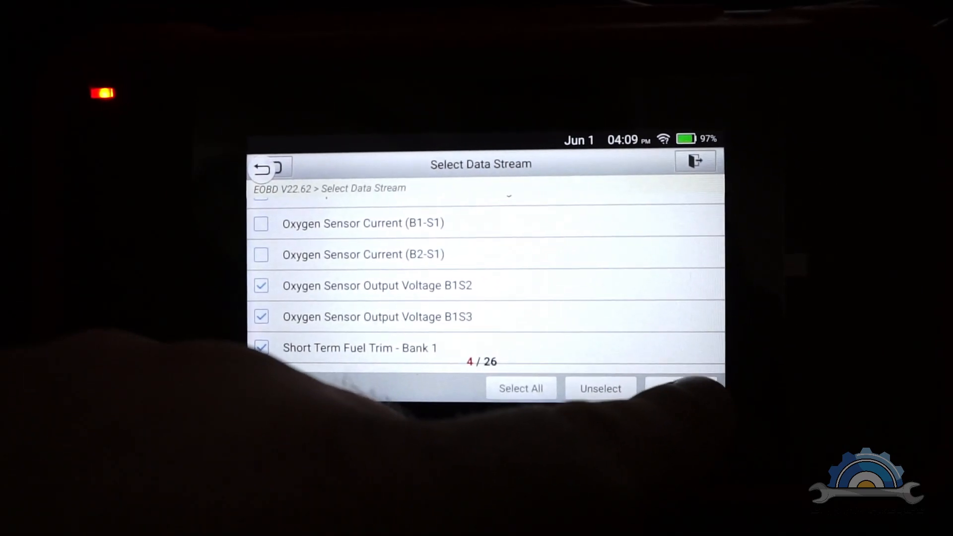
click(681, 388)
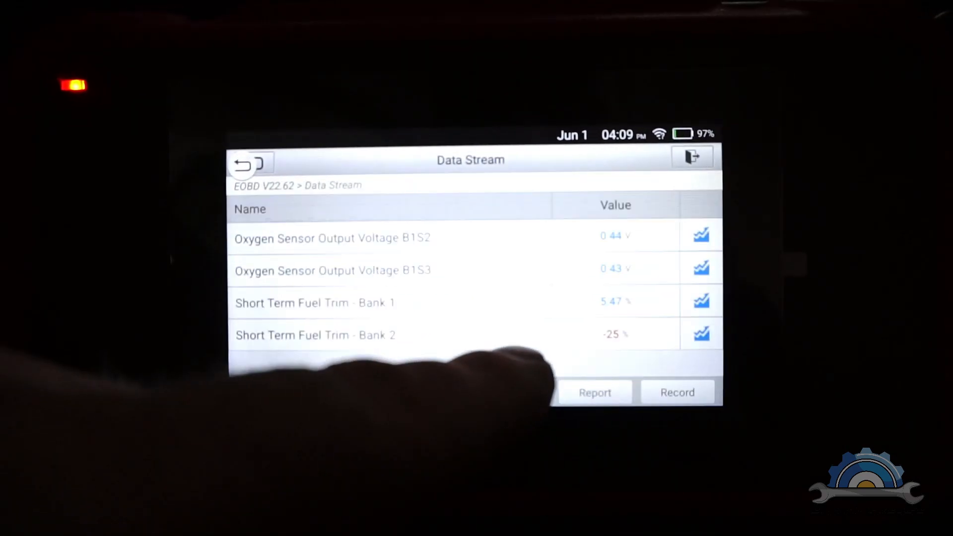